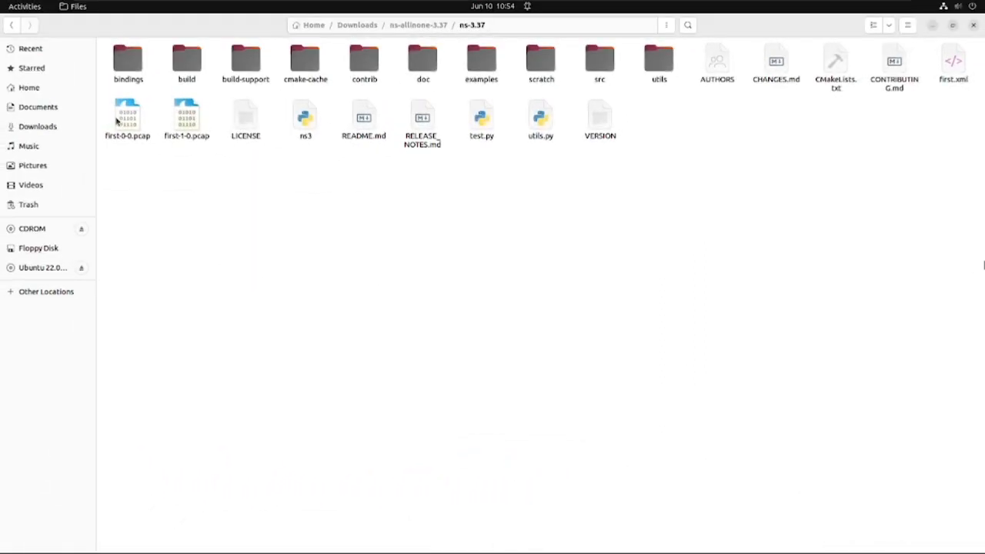
Step: Open the first-0-0.pcap capture file from the ns-3.37 folder in Files
click(126, 115)
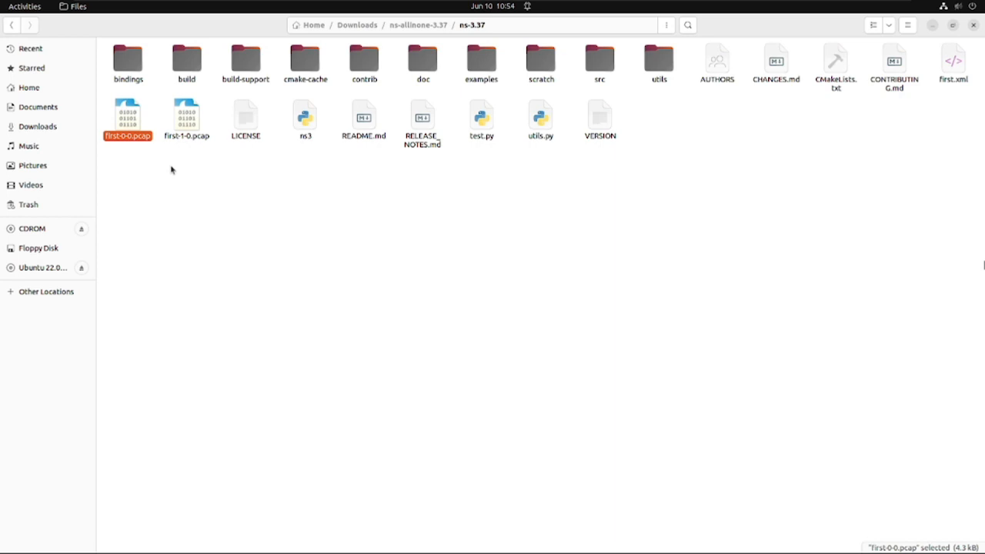
double_click(127, 115)
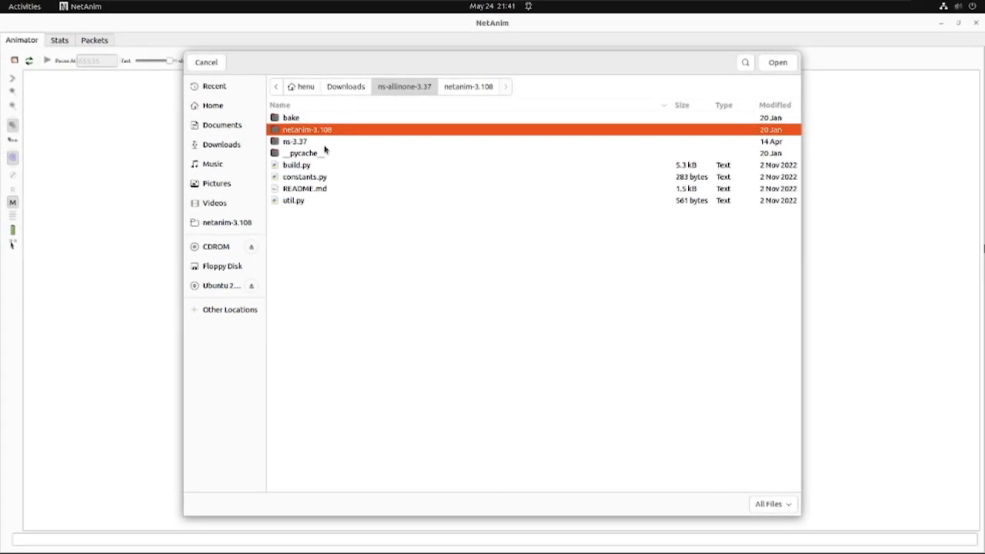
Step: Load the animation XML trace from the ns-3.37 folder into NetAnim
double_click(296, 142)
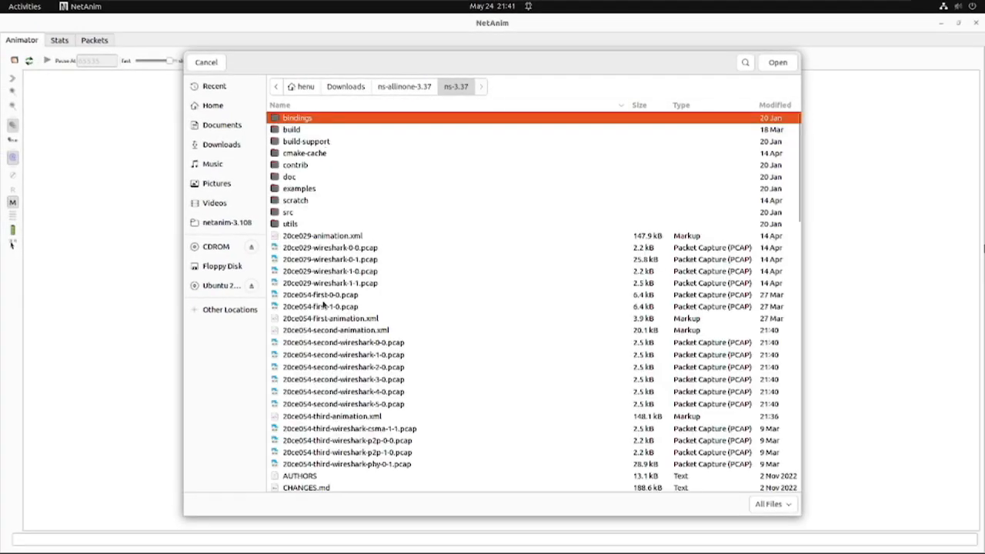
click(336, 329)
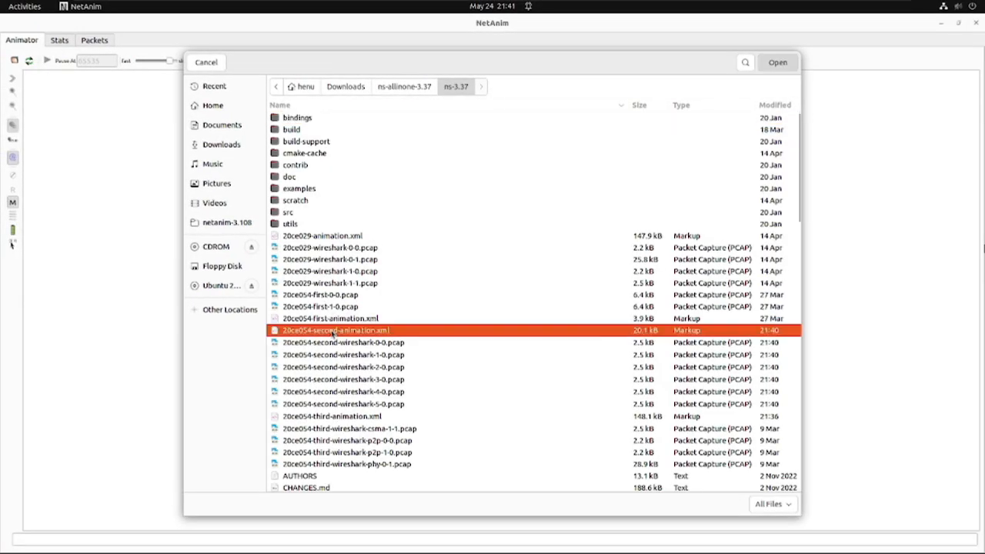
click(777, 62)
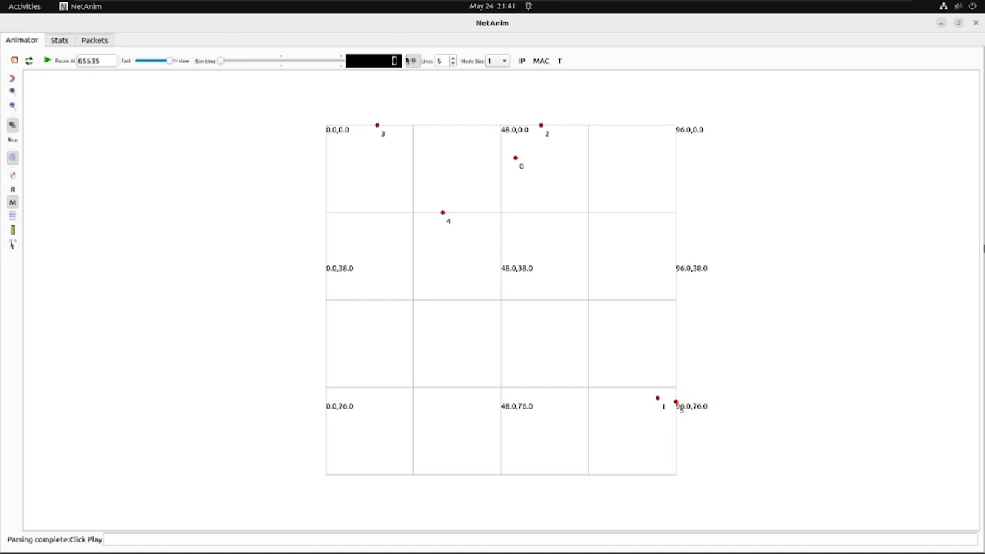
Step: Set the node size to 3 and play the animation until the simulation completes
click(499, 62)
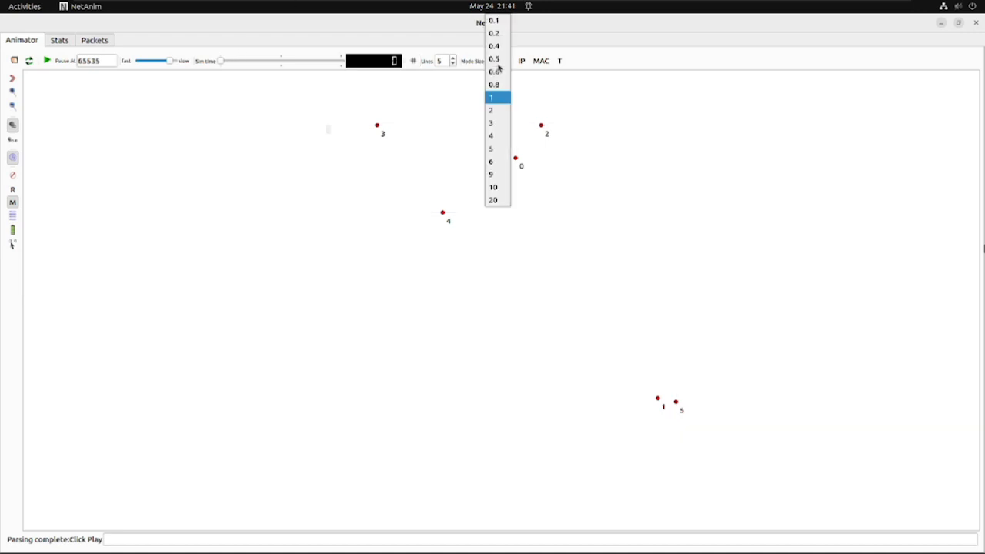
click(489, 123)
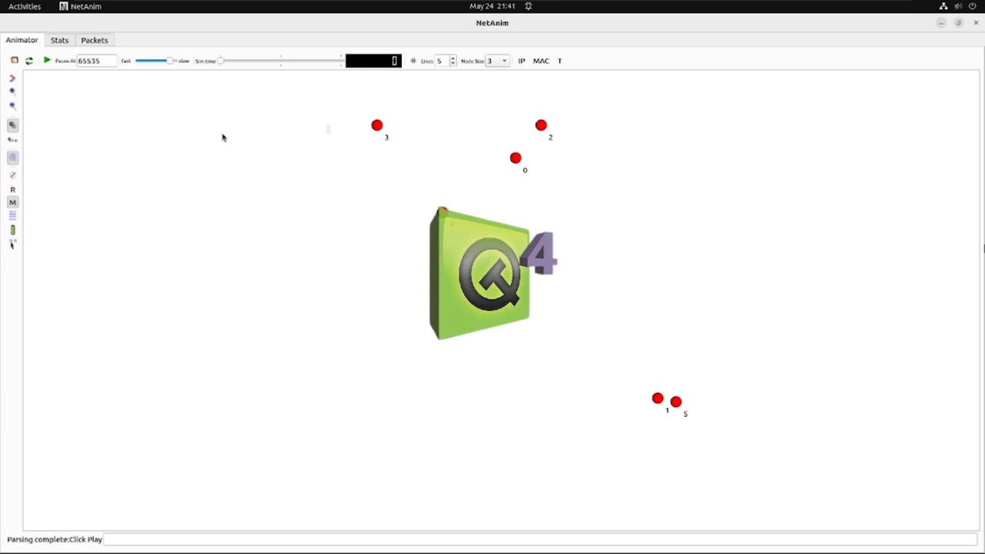
click(47, 62)
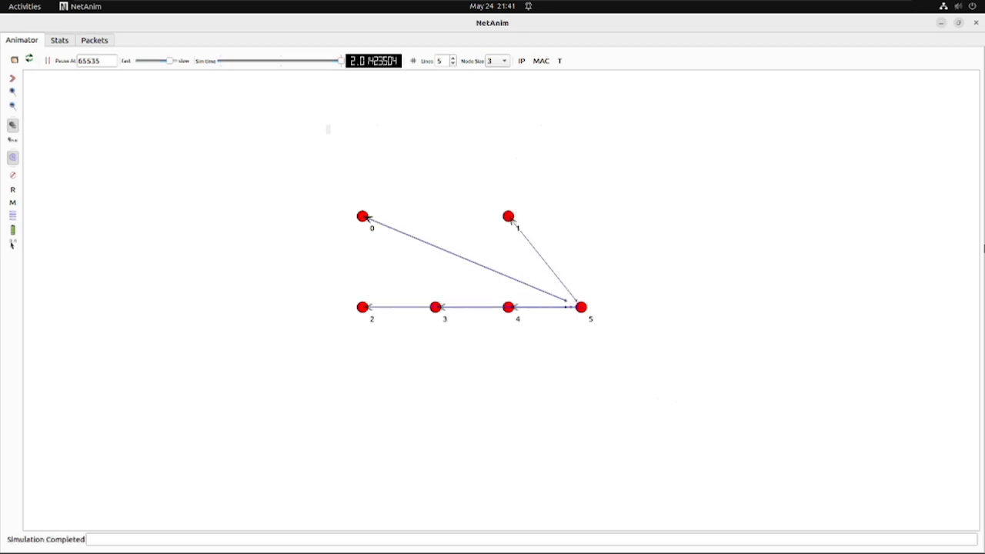
mouse_move(524, 248)
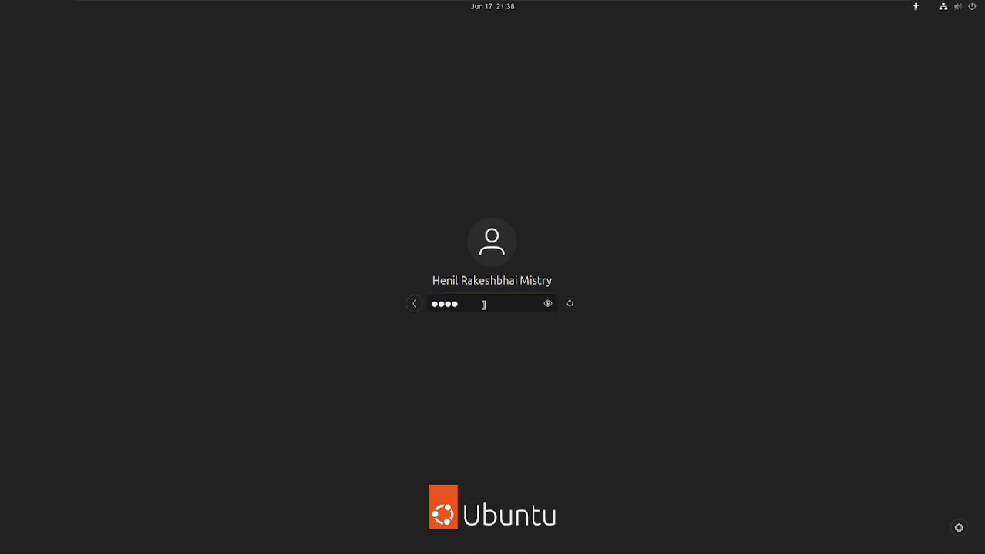
Step: Enter the password at the Ubuntu login screen to start the desktop session
click(569, 303)
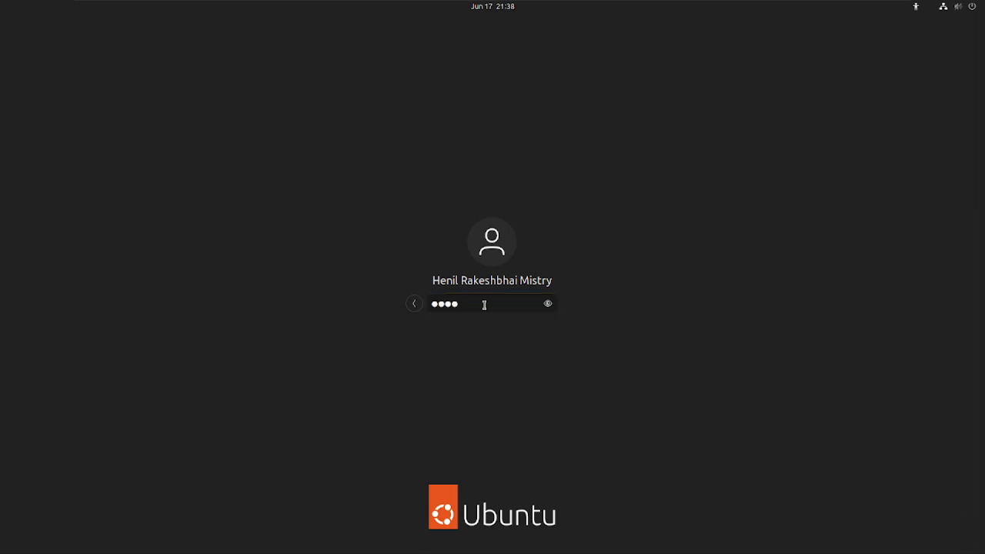
key(Return)
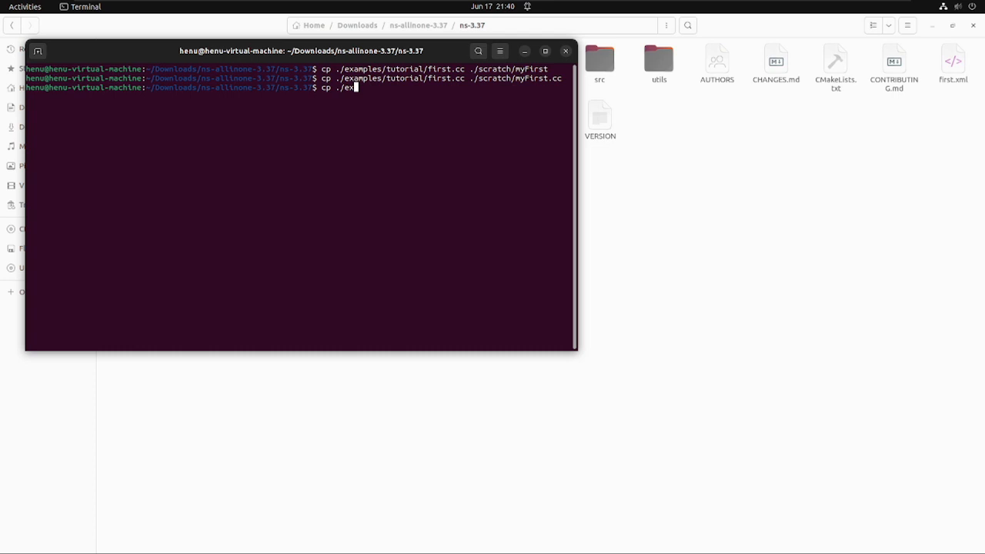
Step: Enter the command gedit ./scratch/myFirst.cc to open the scratch copy in an editor
text(gedit)
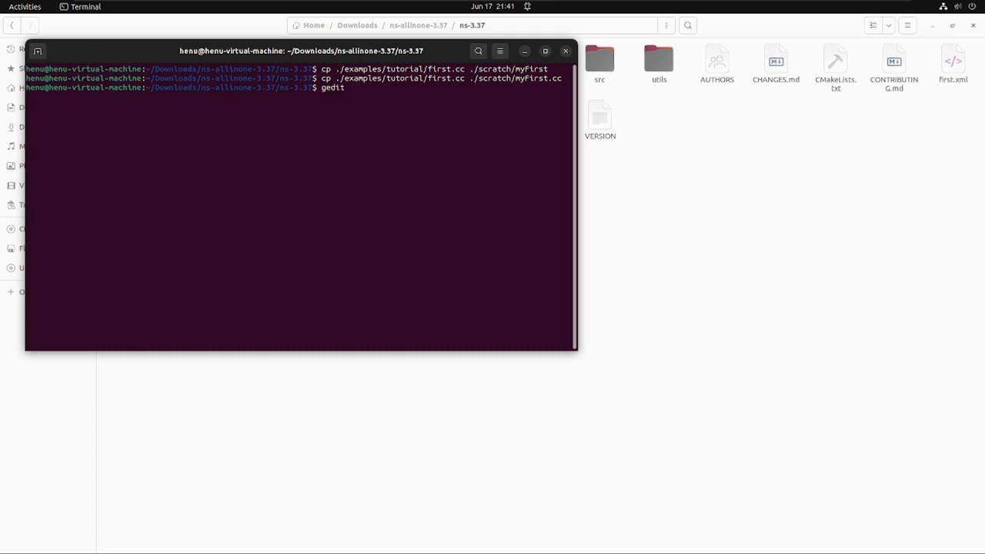
text(./scratch/)
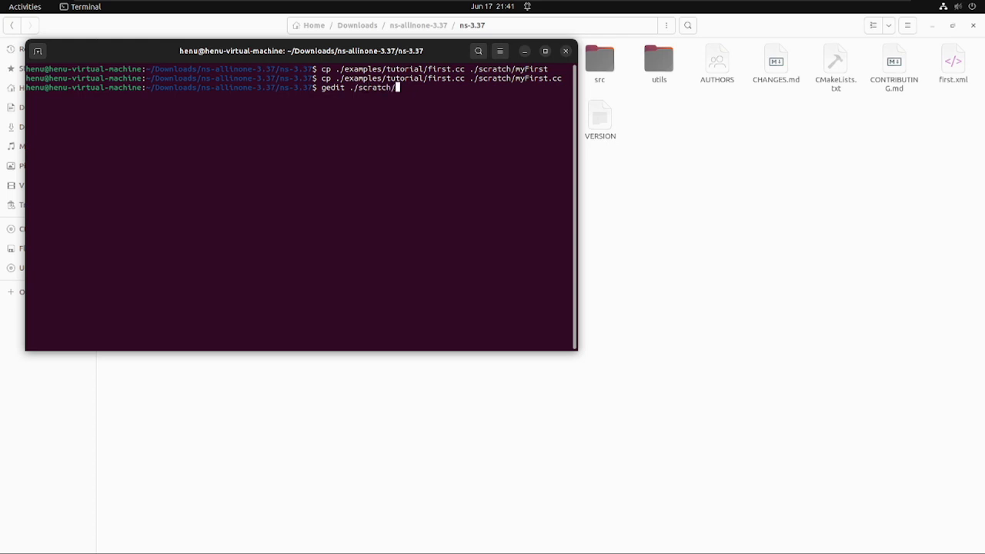
text(myFirst)
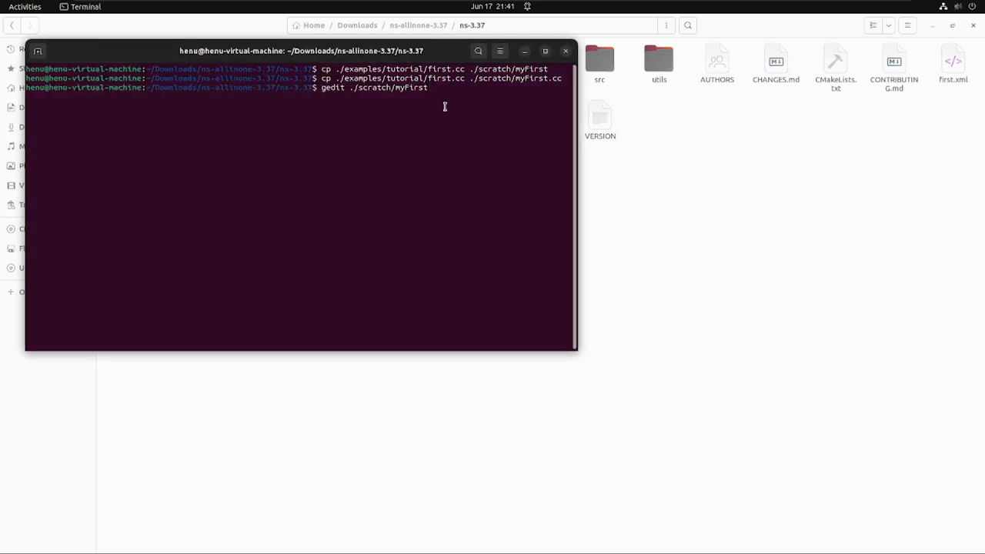
text(.c)
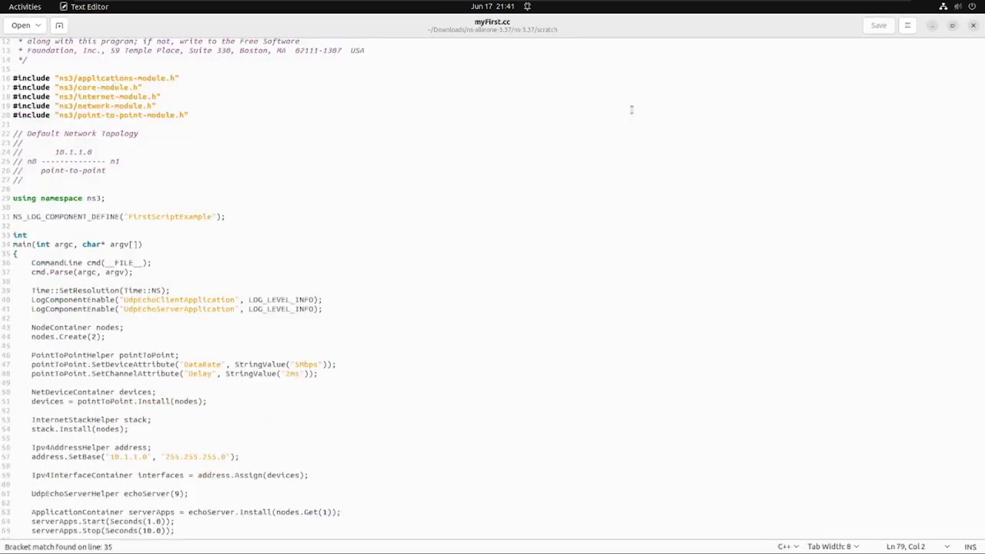
Step: Add the line #include "ns3/netanim-module.h" below the existing includes in myFirst.cc
scroll(down, 3)
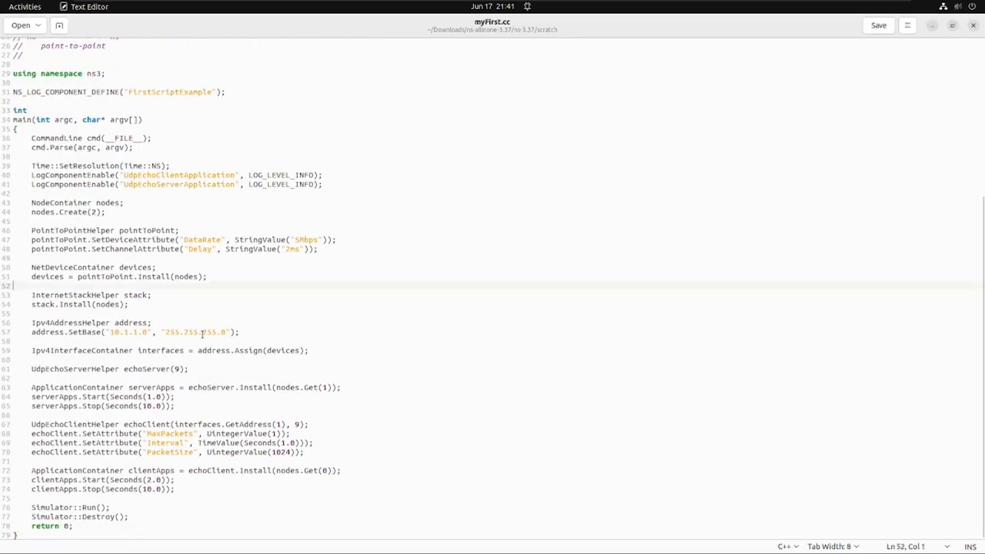
scroll(up, 3)
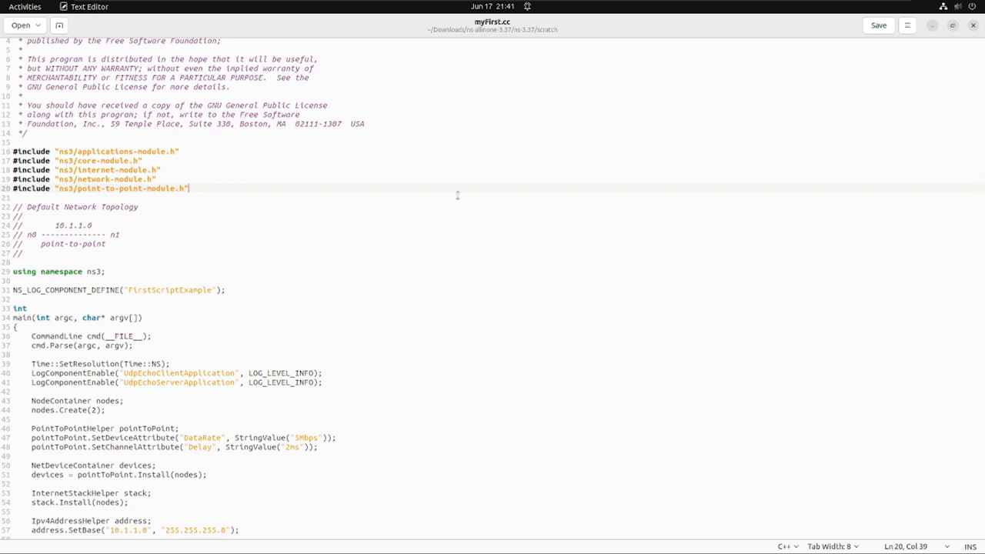
key(Return)
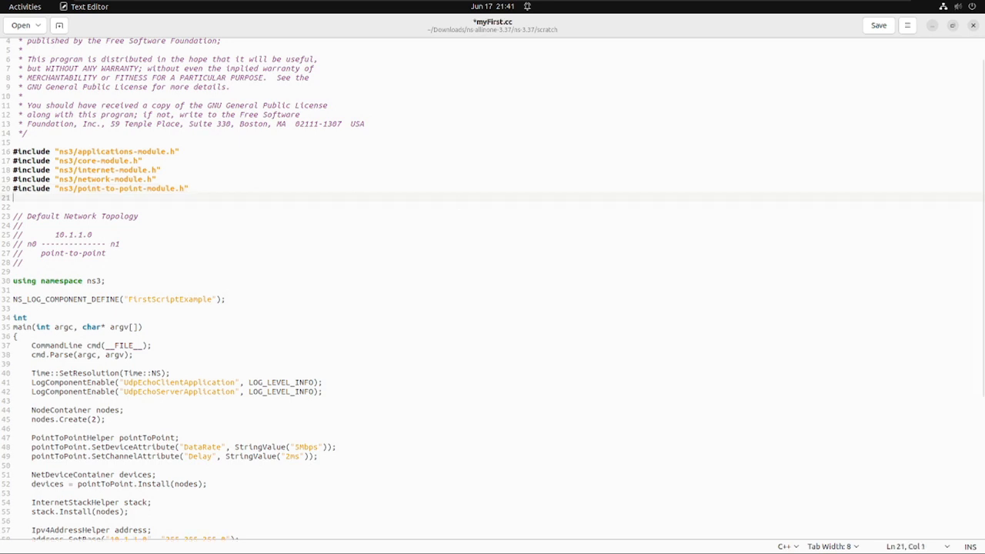
text(#include)
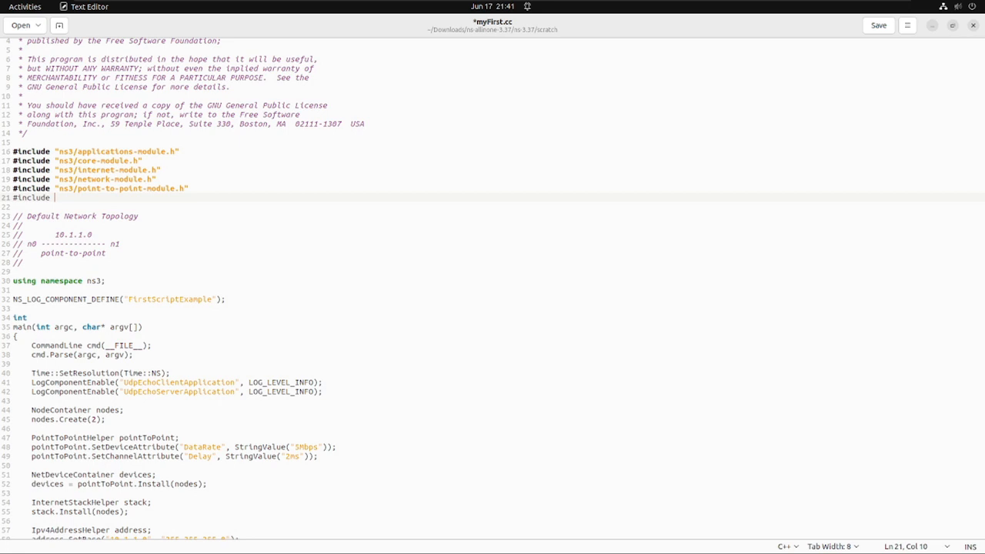
text("ns3/)
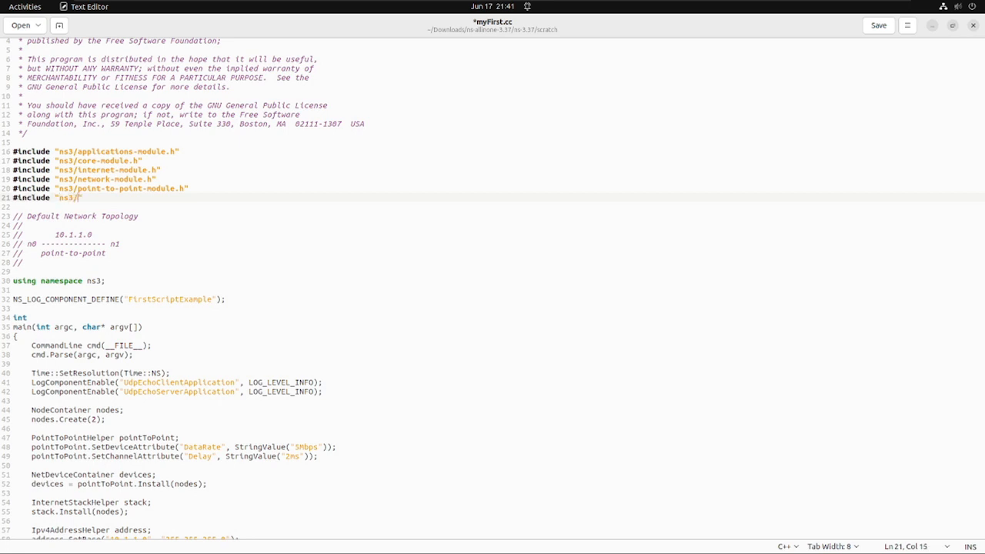
text(netanim)
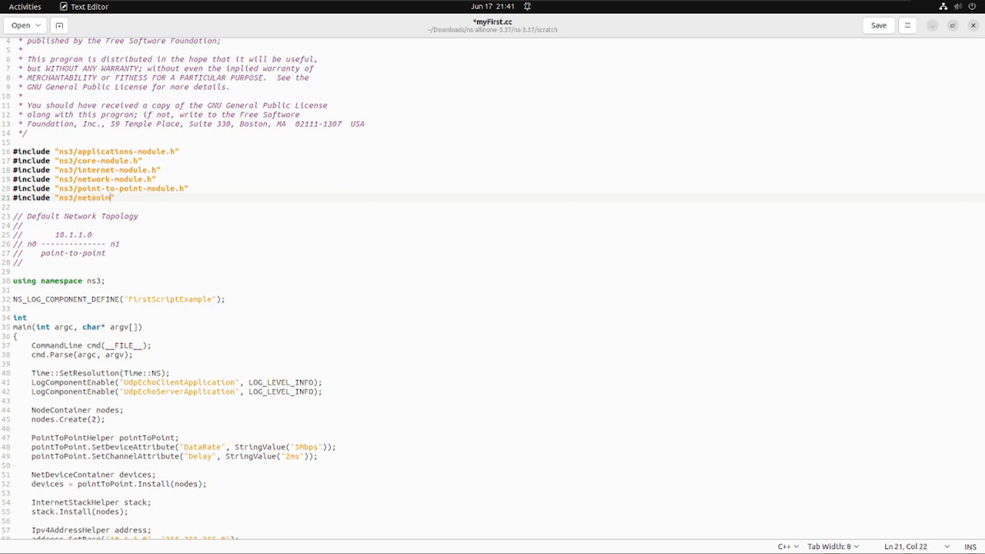
text(module.h)
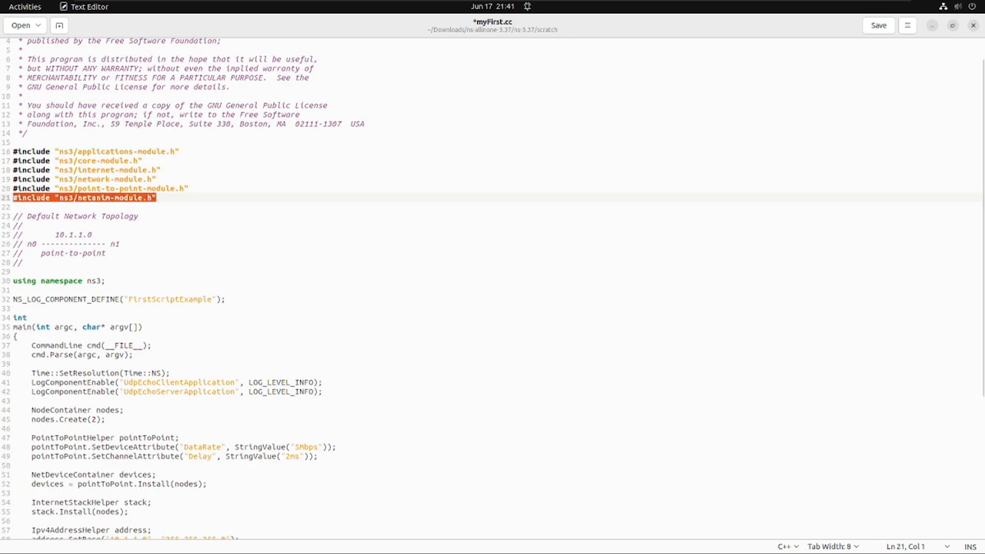
Step: Declare AnimationInterface anim("myfirst_animation.xml"); above the Simulator::Run call
scroll(down, 3)
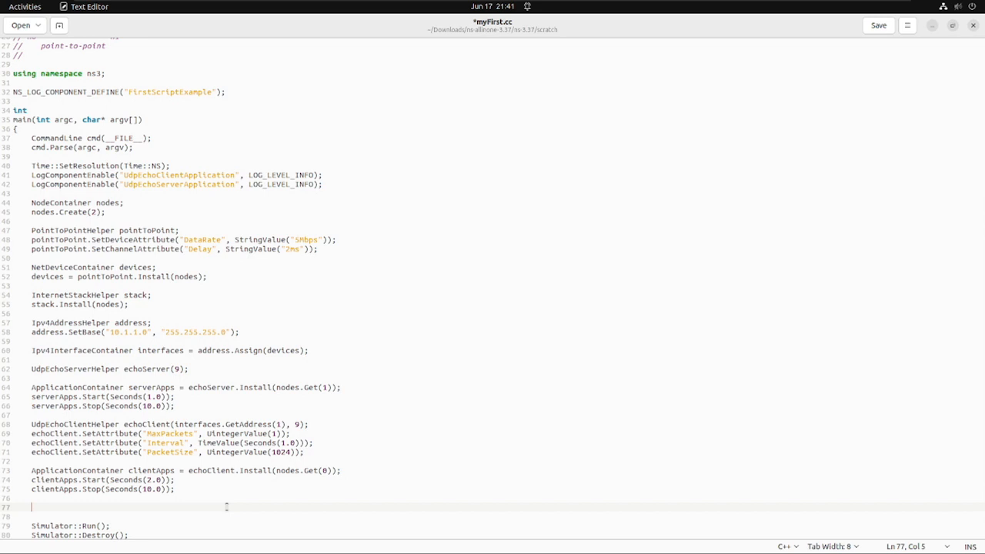
text(Animatio)
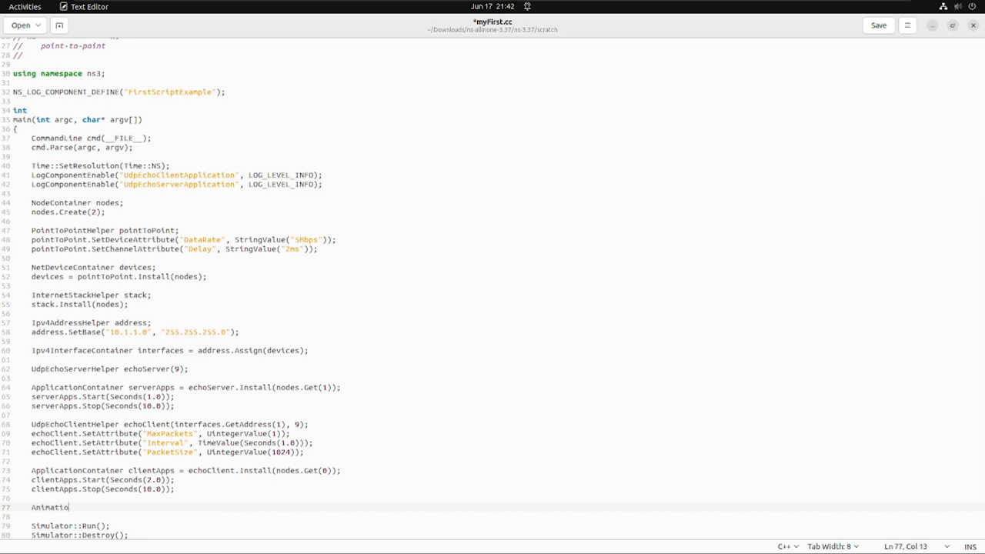
text(nInterface)
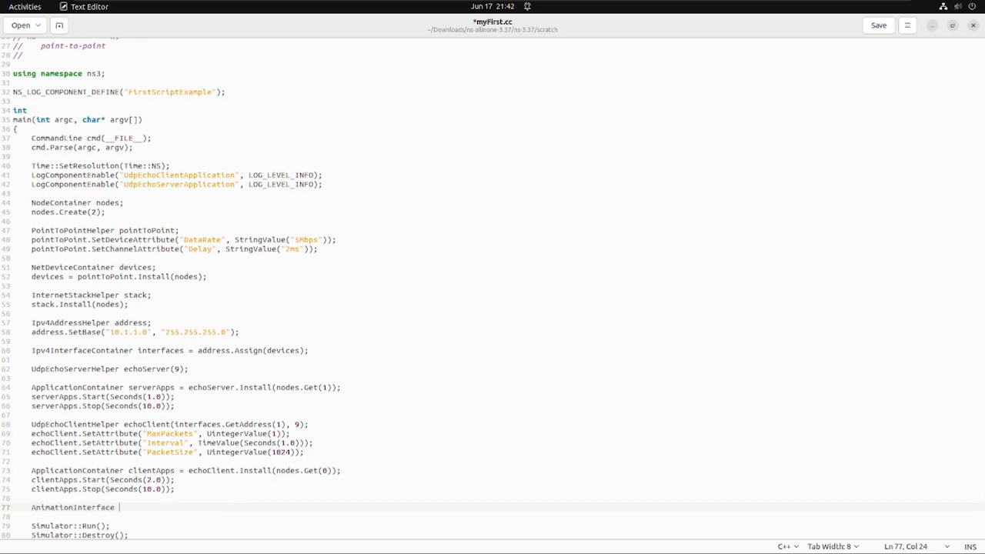
text(anim()
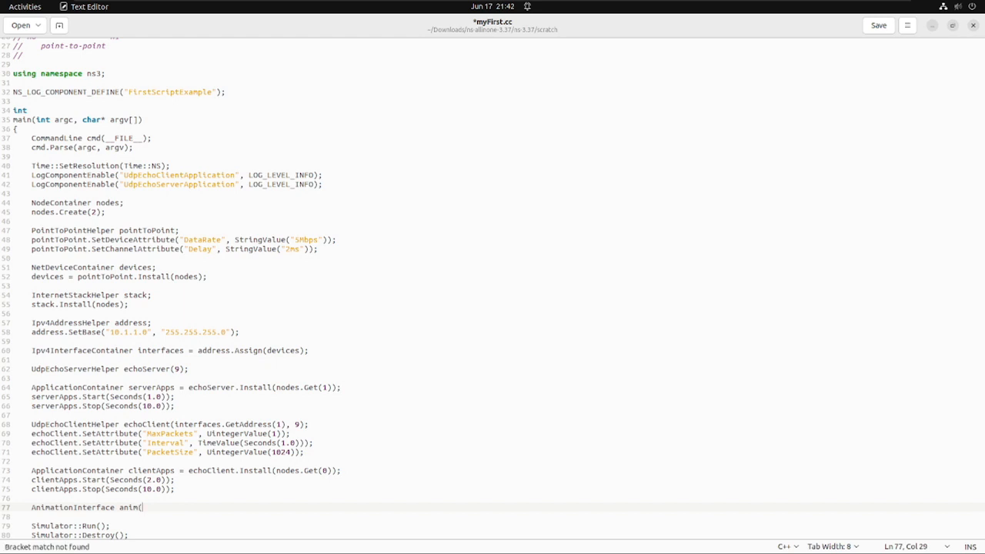
text("")
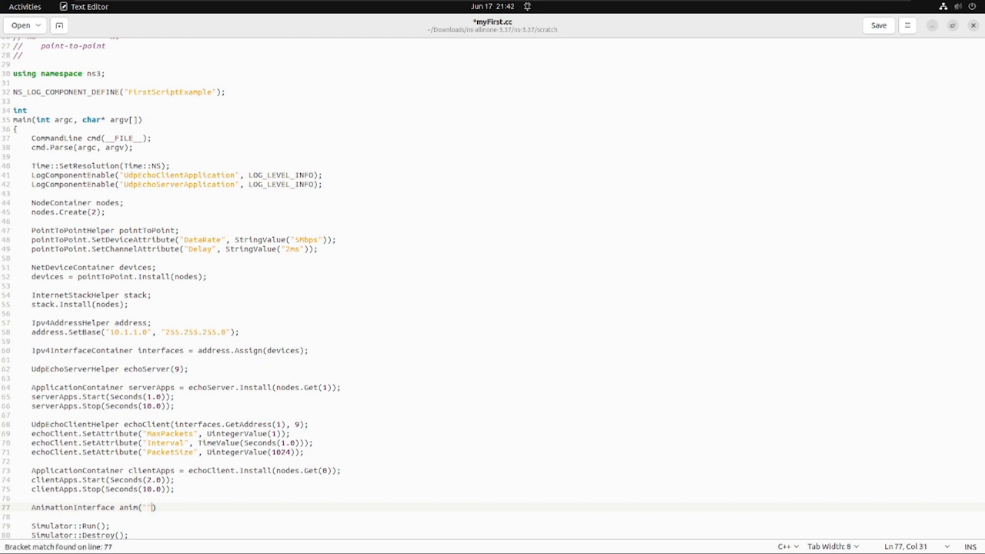
text(myFirst)
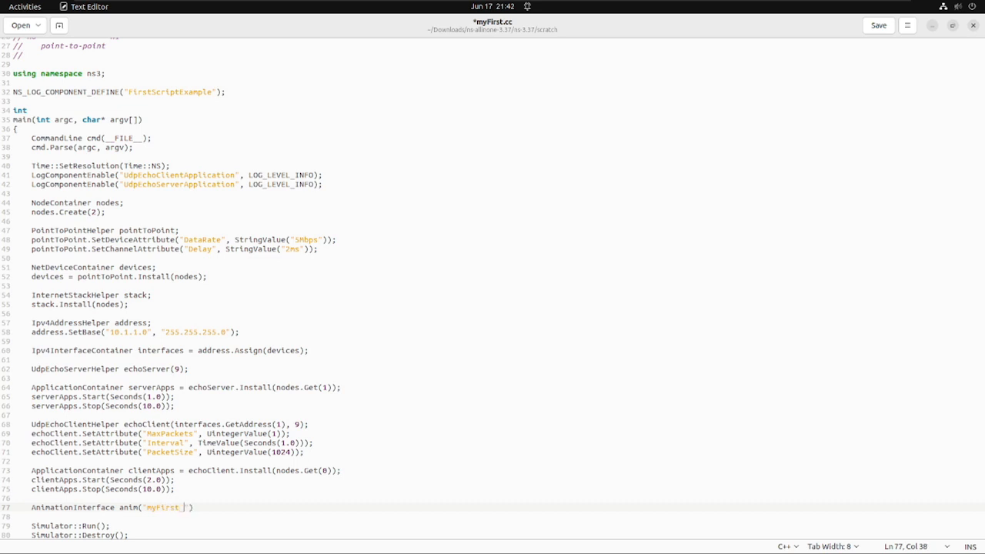
text(animation)
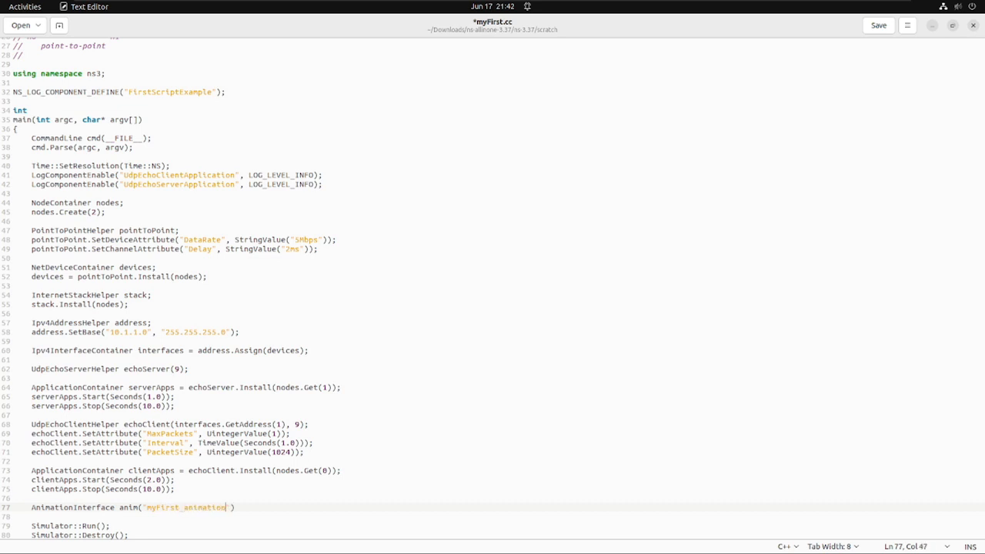
text(.xml)
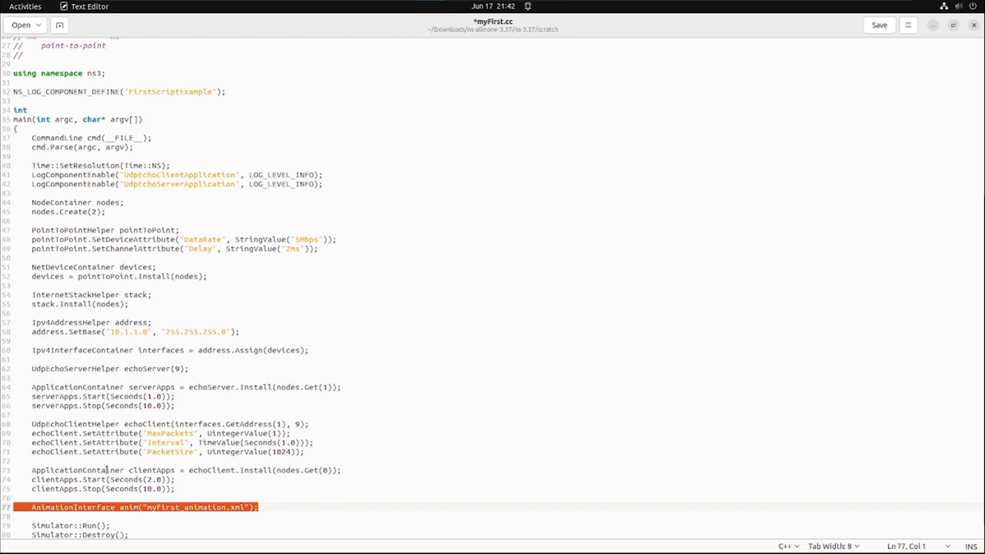
Step: Run the myfirst scratch script with ./ns3 run myfirst in the terminal
click(877, 24)
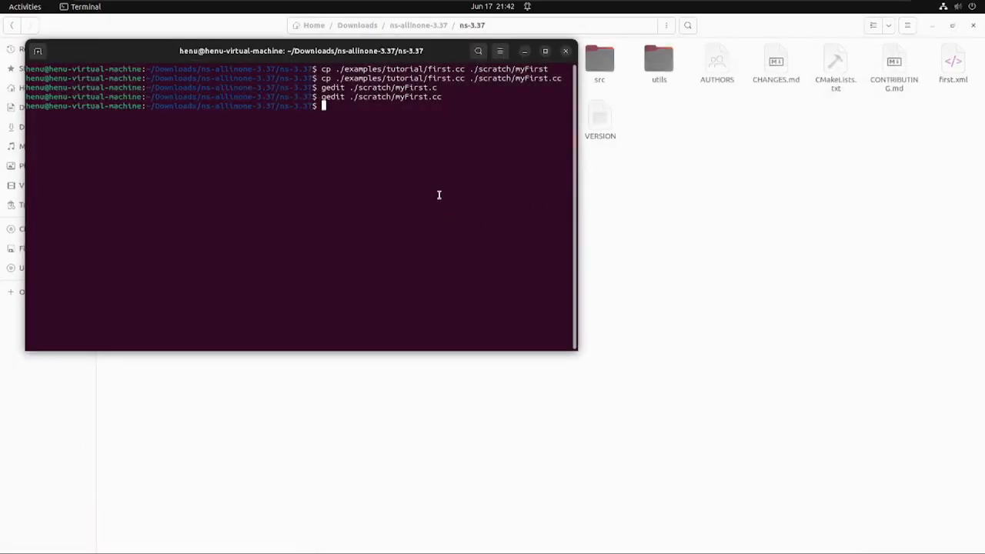
text(./ns)
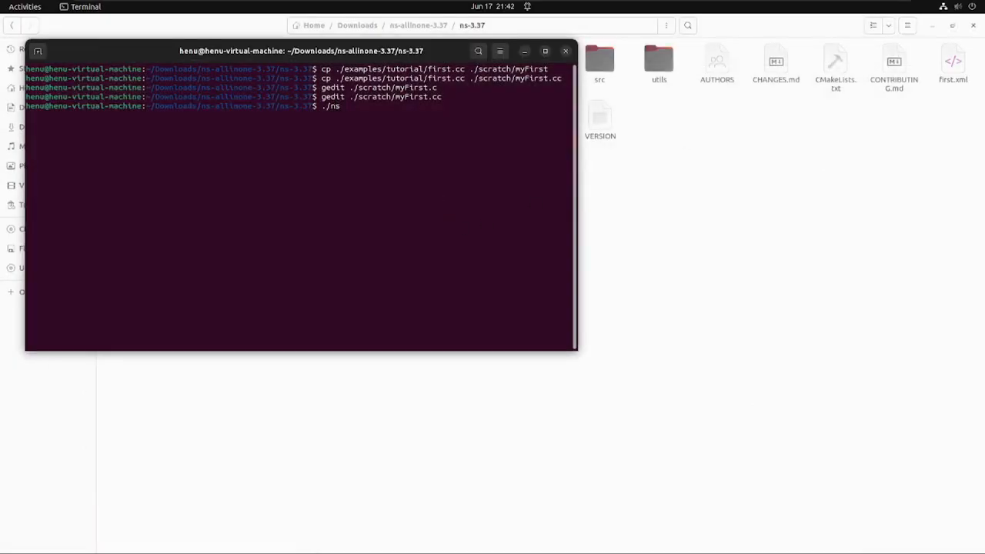
text(3 run myFirst)
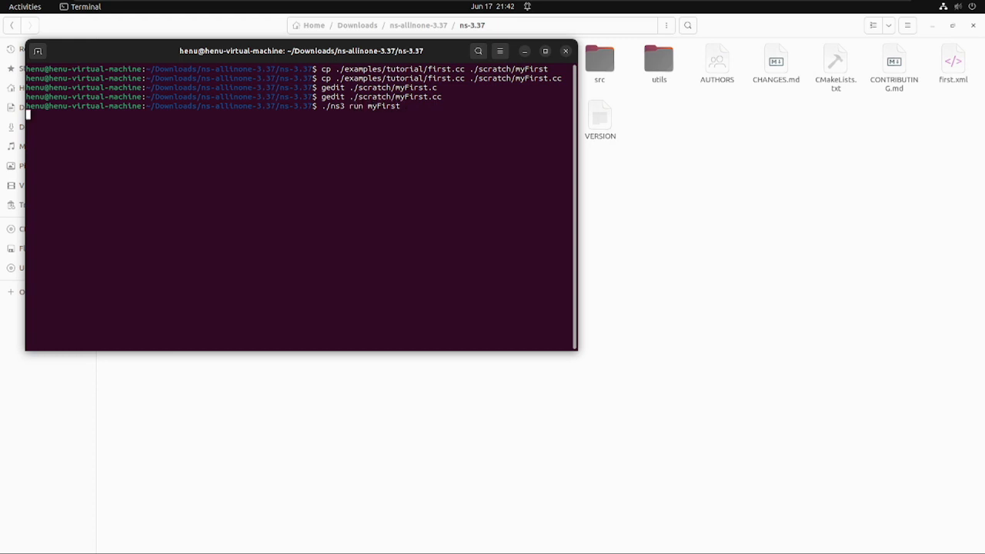
key(Return)
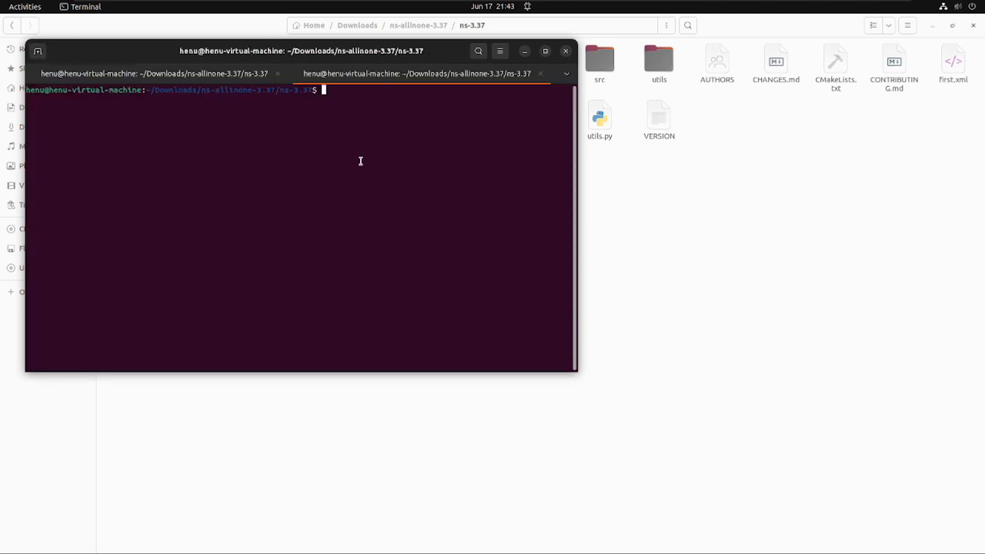
Step: Change into ../netanim-3.108/ and launch ./NetAnim so the empty animator window appears
text(cd ../)
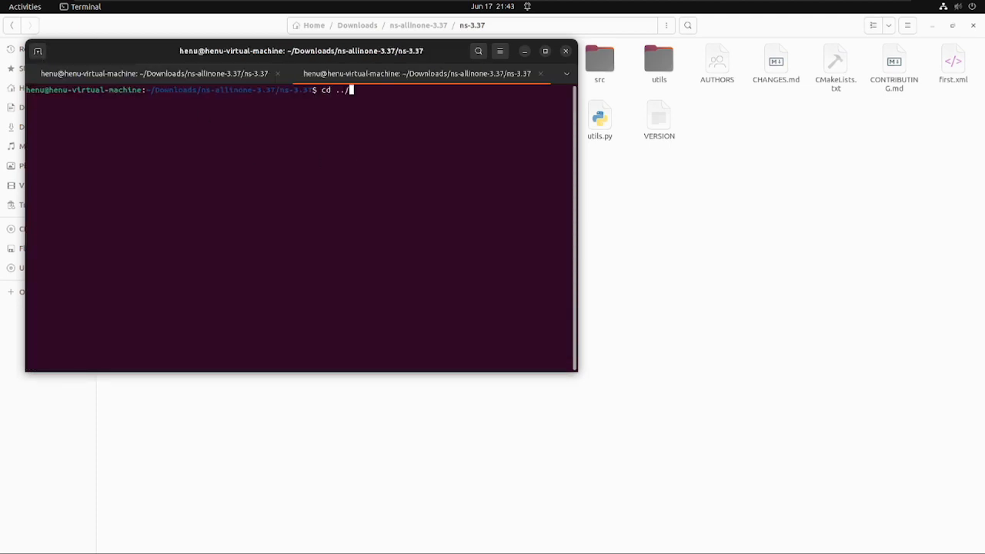
key(Return)
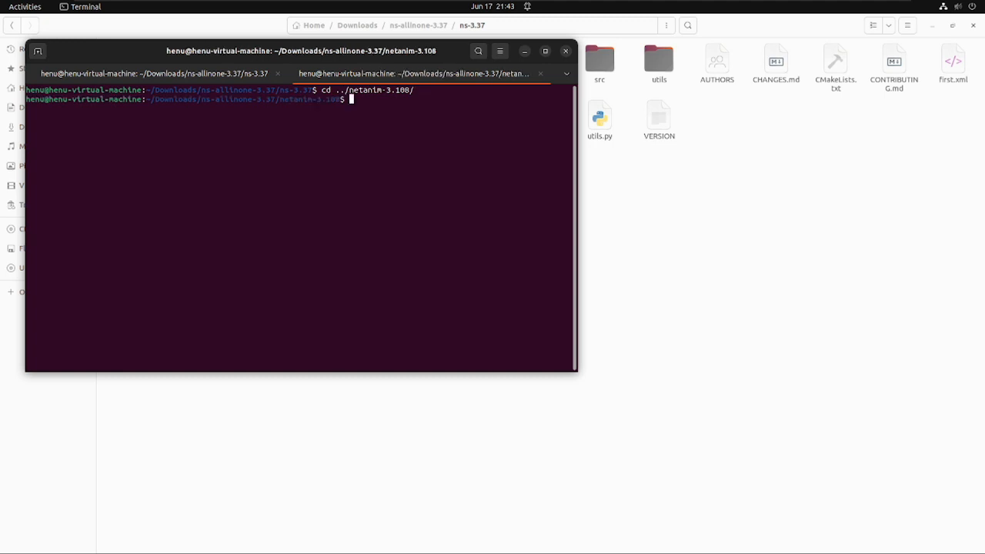
text(./NetAnim)
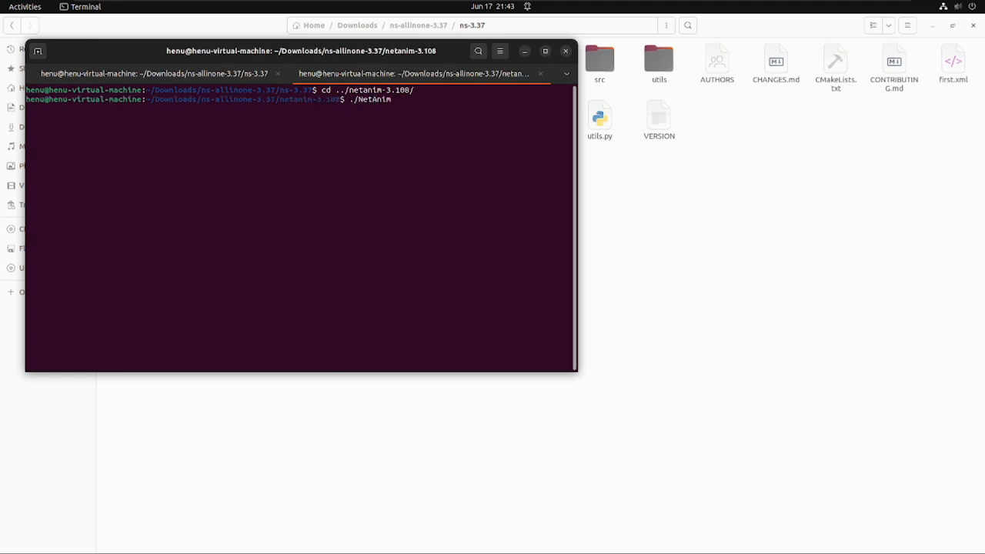
key(Return)
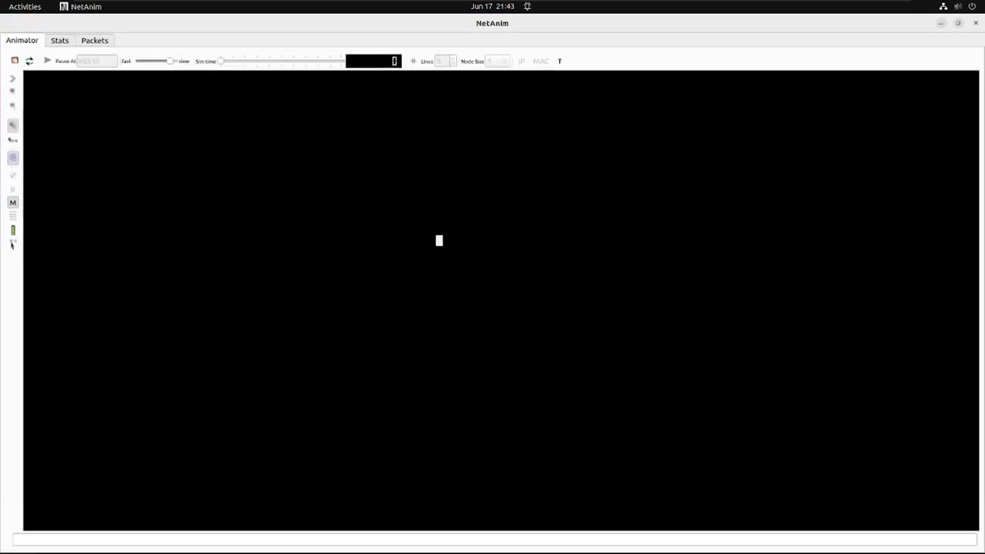
mouse_move(16, 61)
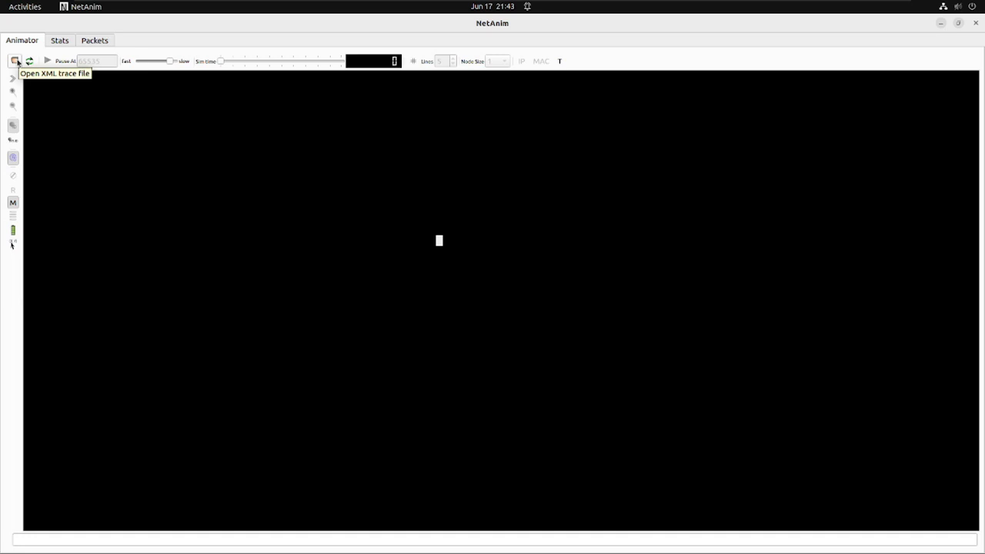
Step: Load myfirst_animation.xml from ns-3.37 so the two linked nodes appear on the grid
click(16, 62)
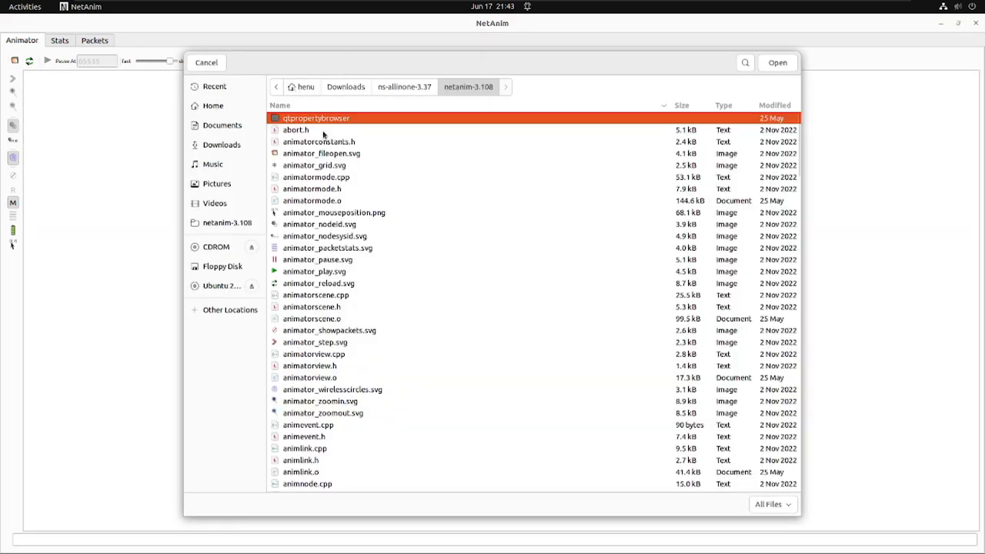
click(403, 86)
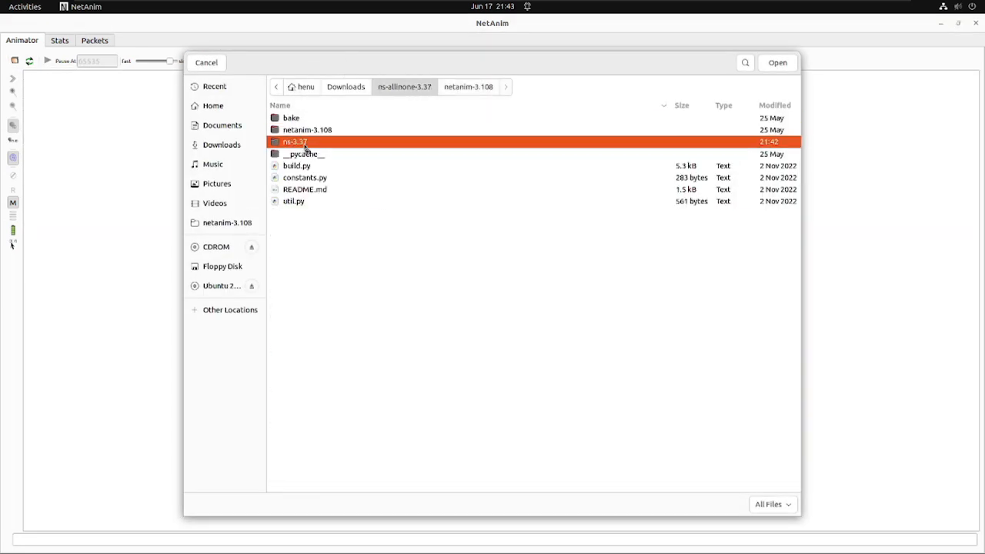
double_click(296, 142)
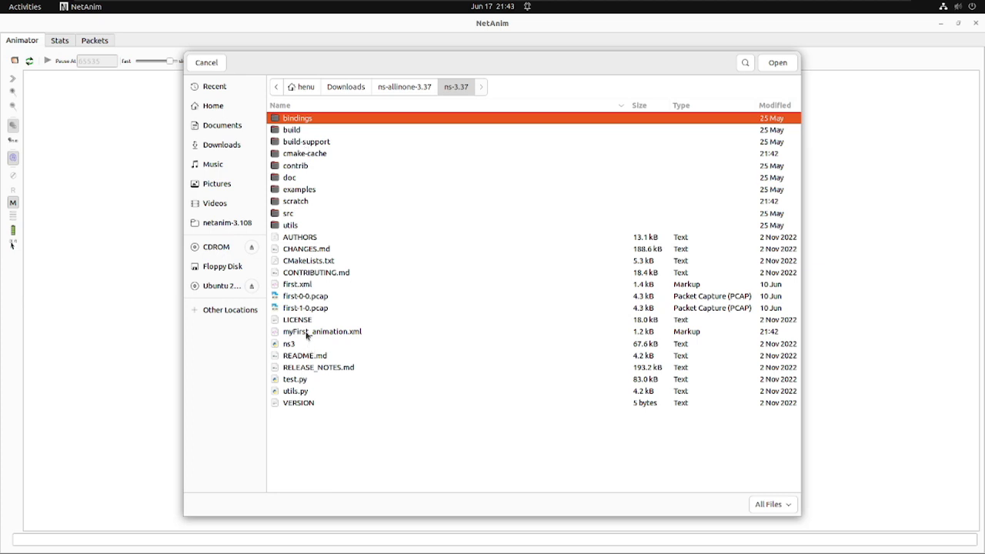
click(323, 331)
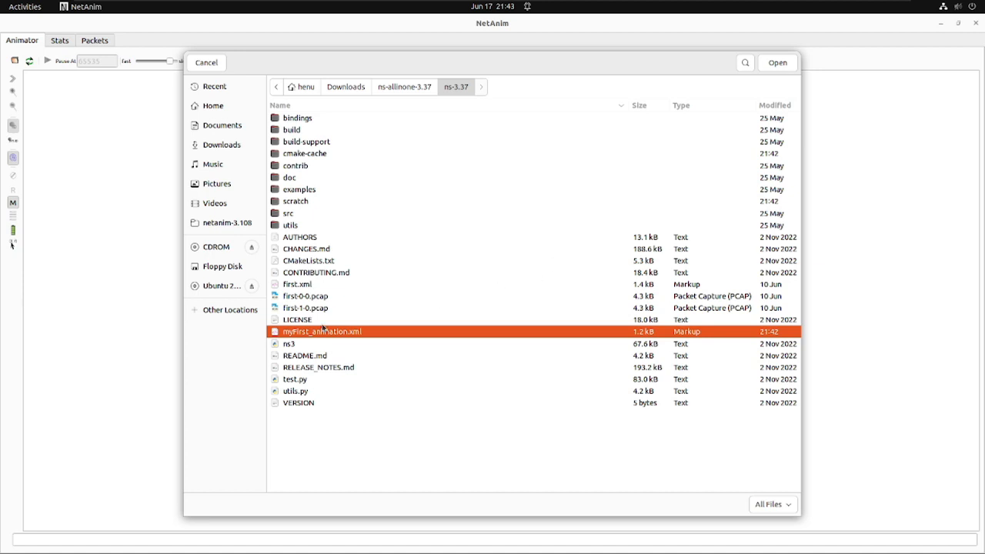
click(776, 62)
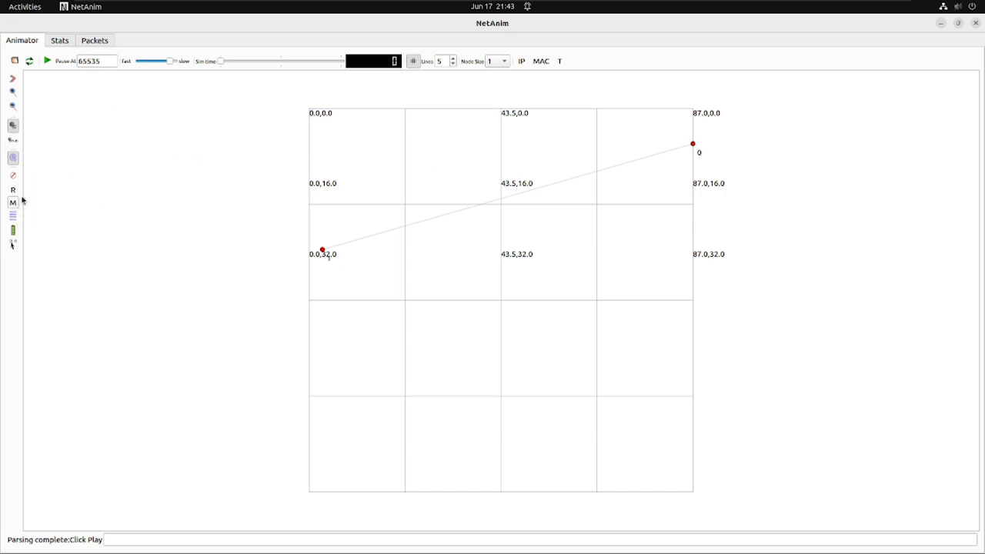
Step: Play the two-node animation to completion, reload it, play again and close NetAnim
click(46, 62)
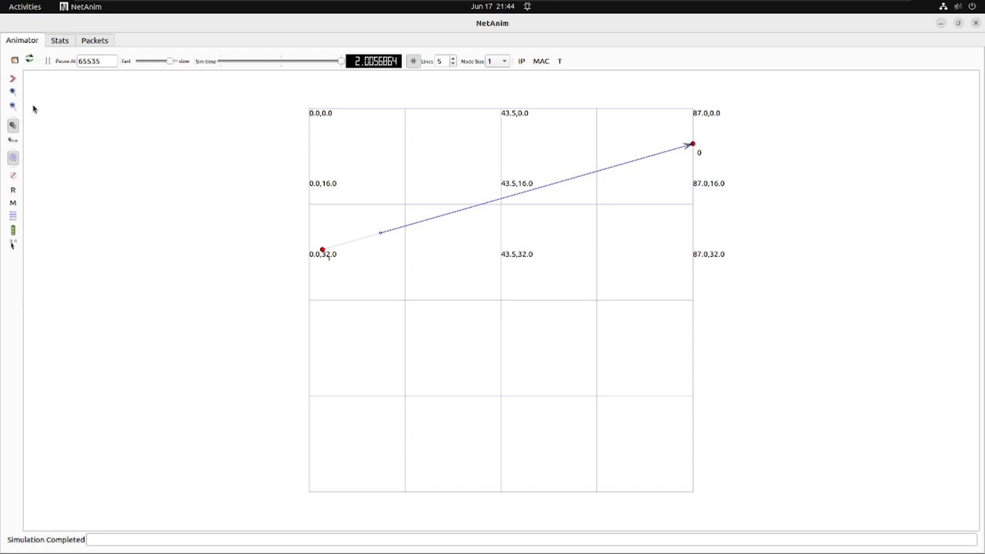
click(30, 60)
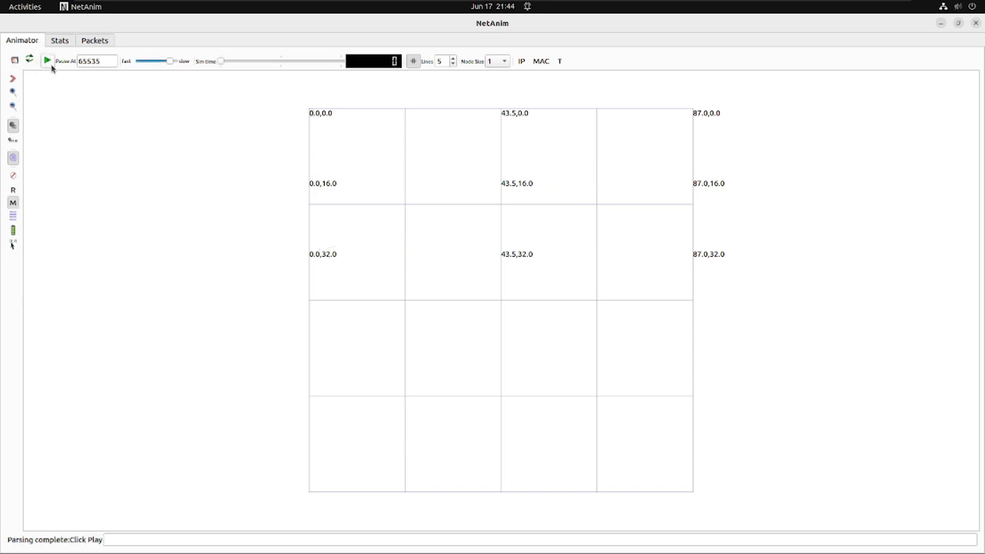
click(46, 61)
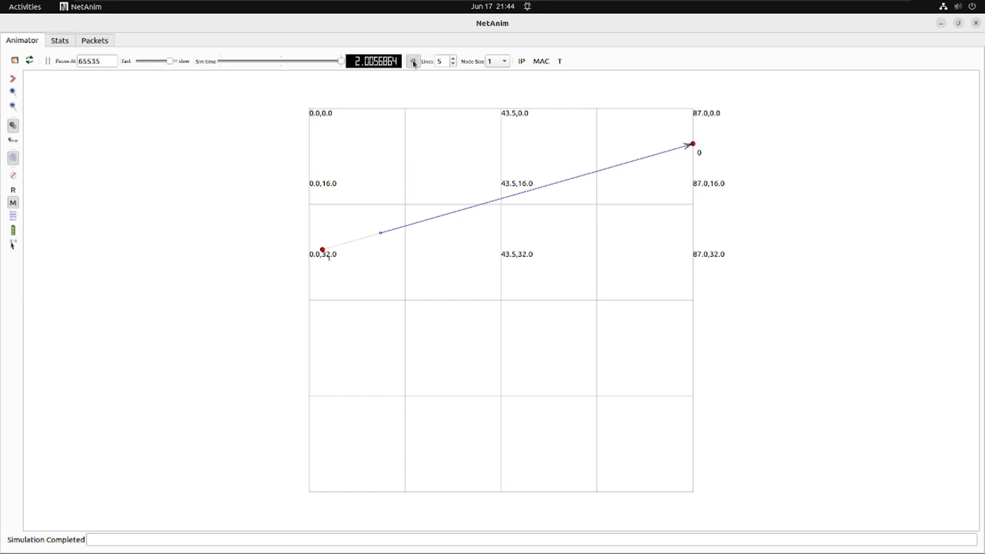
click(46, 62)
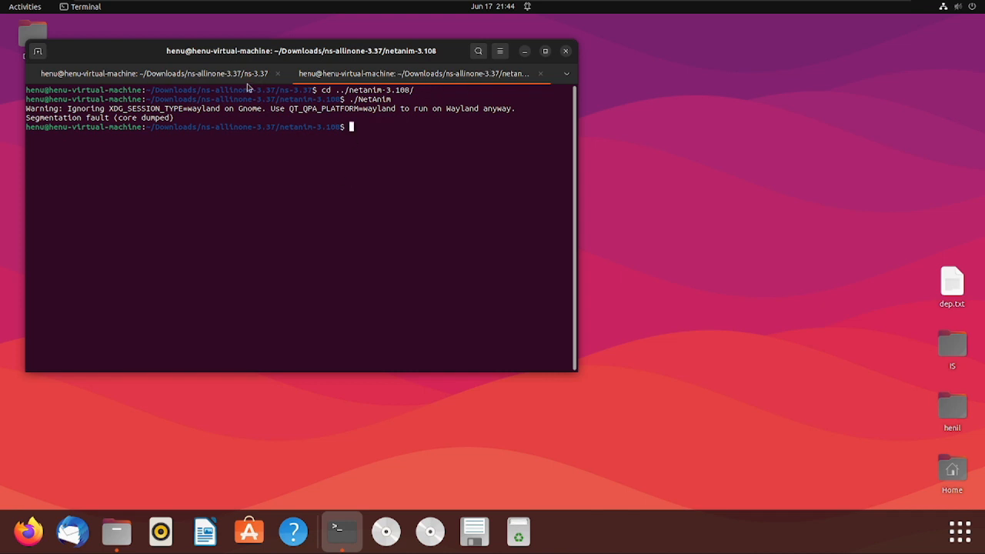
Step: Return to the terminal session showing the myfirst build output and echo client/server messages
click(151, 74)
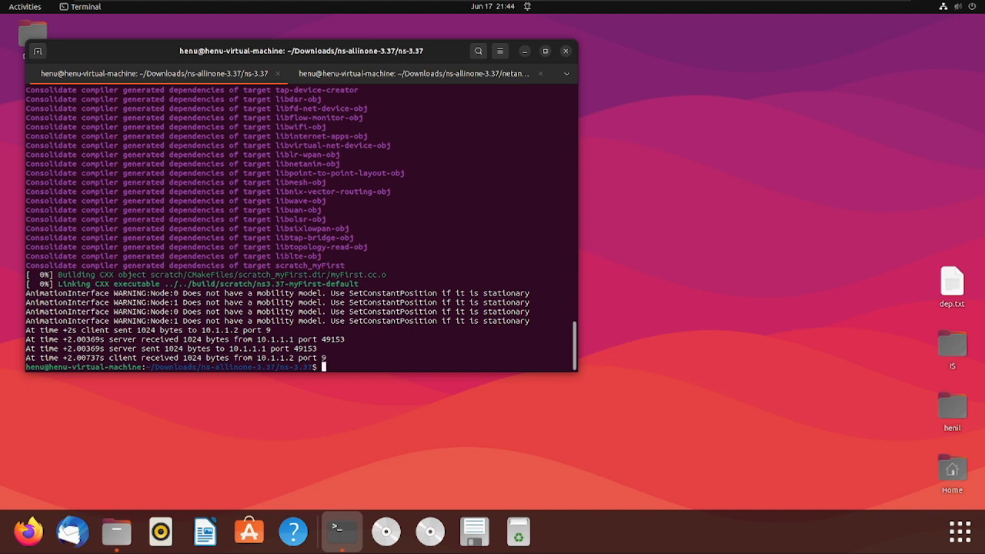
mouse_move(394, 311)
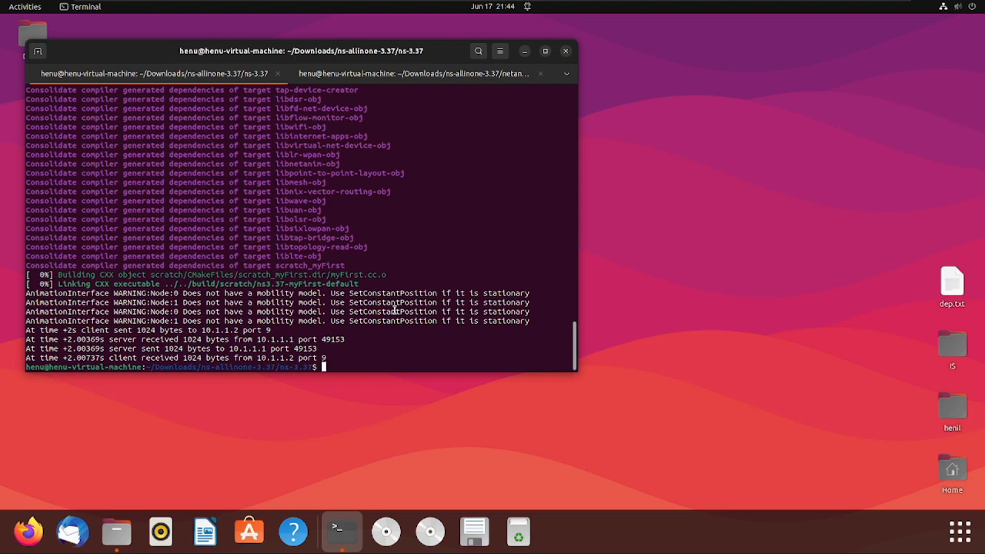